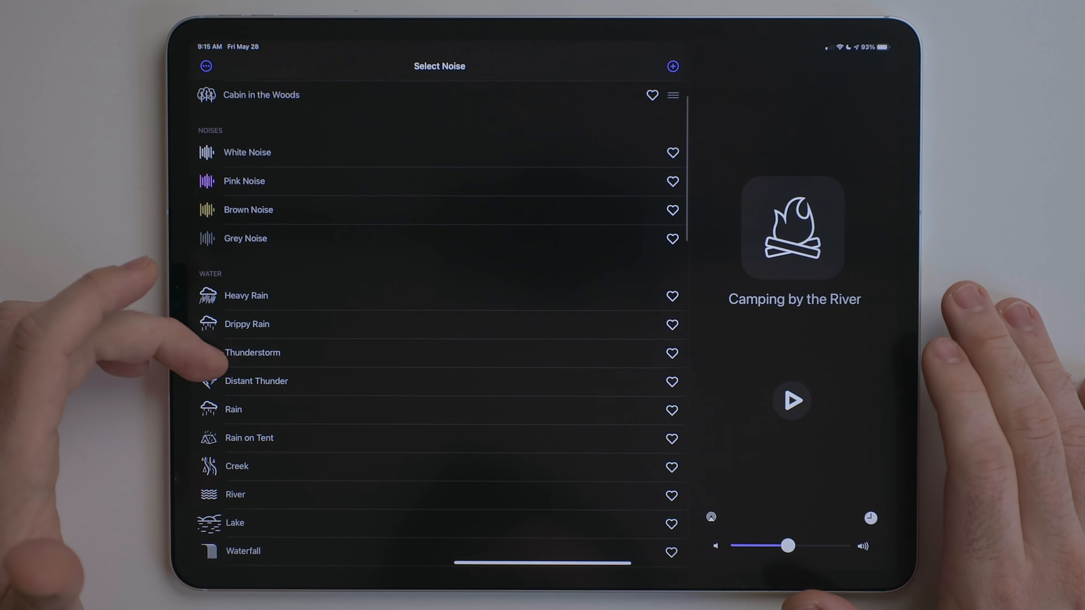
Play the Rain sound and browse the other noise categories in the list
{"action": "left_click", "coordinate": [234, 409]}
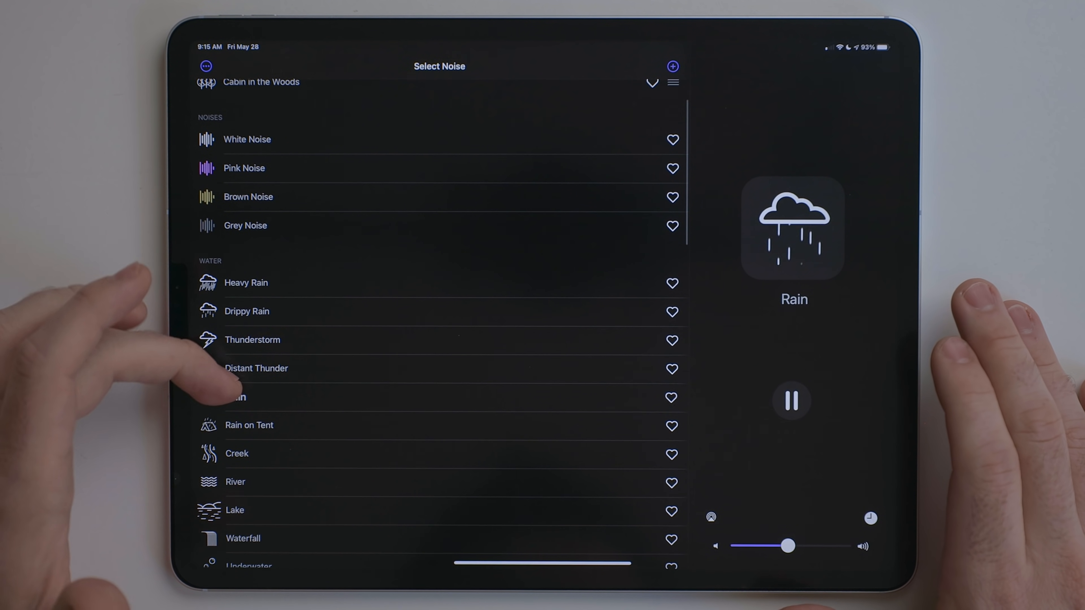
{"action": "scroll", "scroll_direction": "up", "scroll_amount": 3}
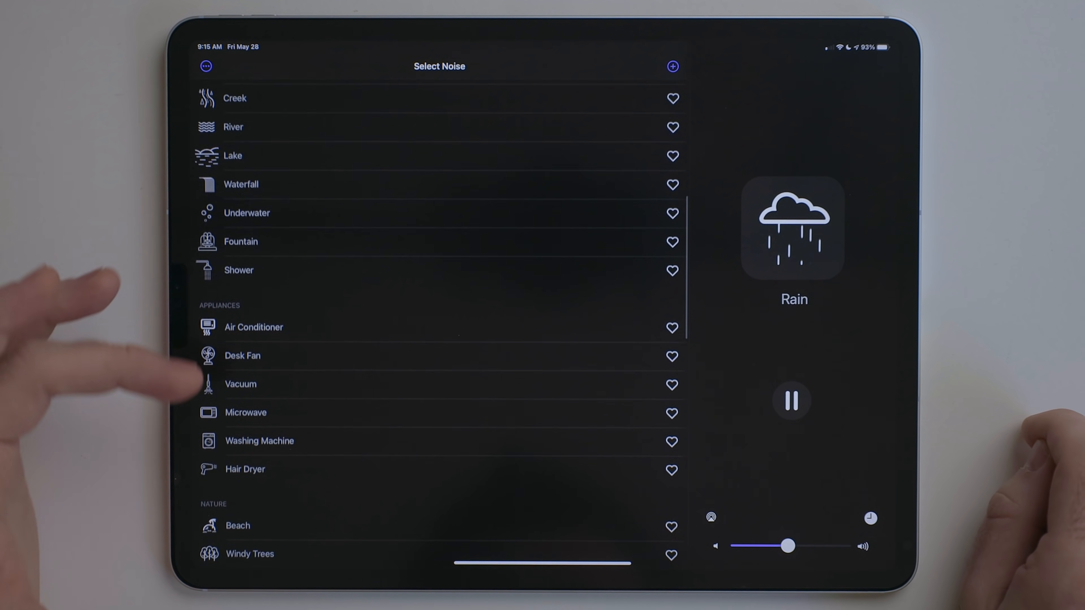
{"action": "left_click", "coordinate": [671, 67]}
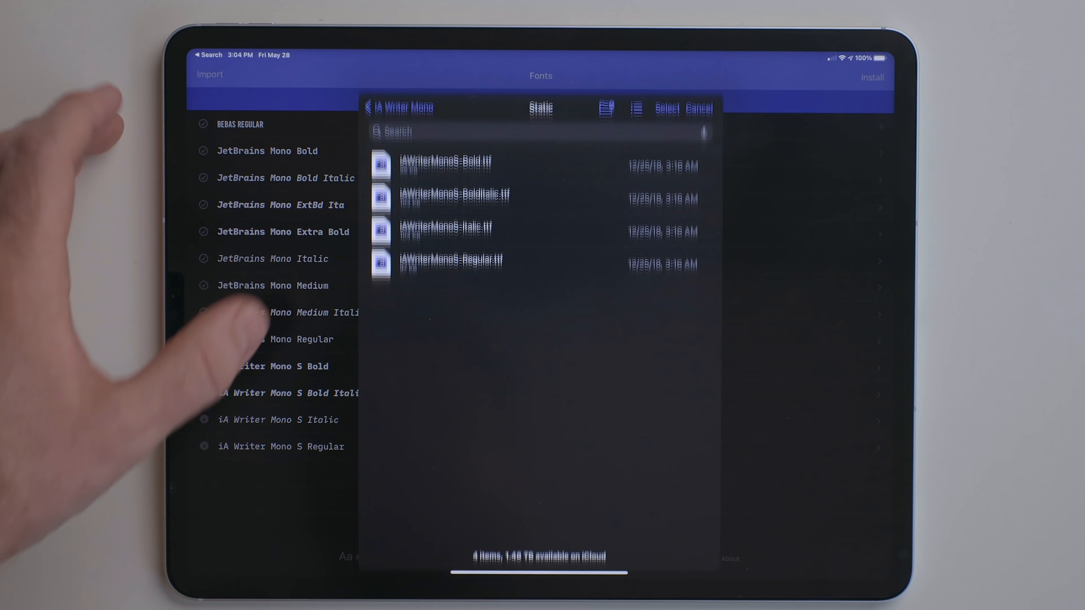
Import the iA Writer Mono S font files from the iCloud Static folder
{"action": "left_click", "coordinate": [374, 107]}
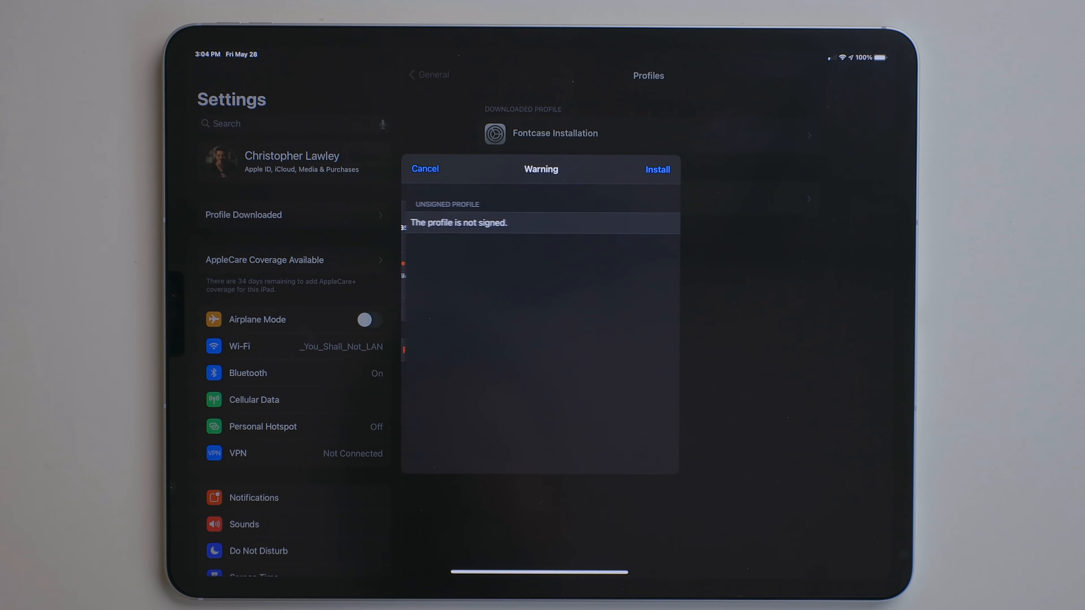
Install the unsigned Fontcase profile with its 17 fonts and dismiss the summary
{"action": "left_click", "coordinate": [657, 169]}
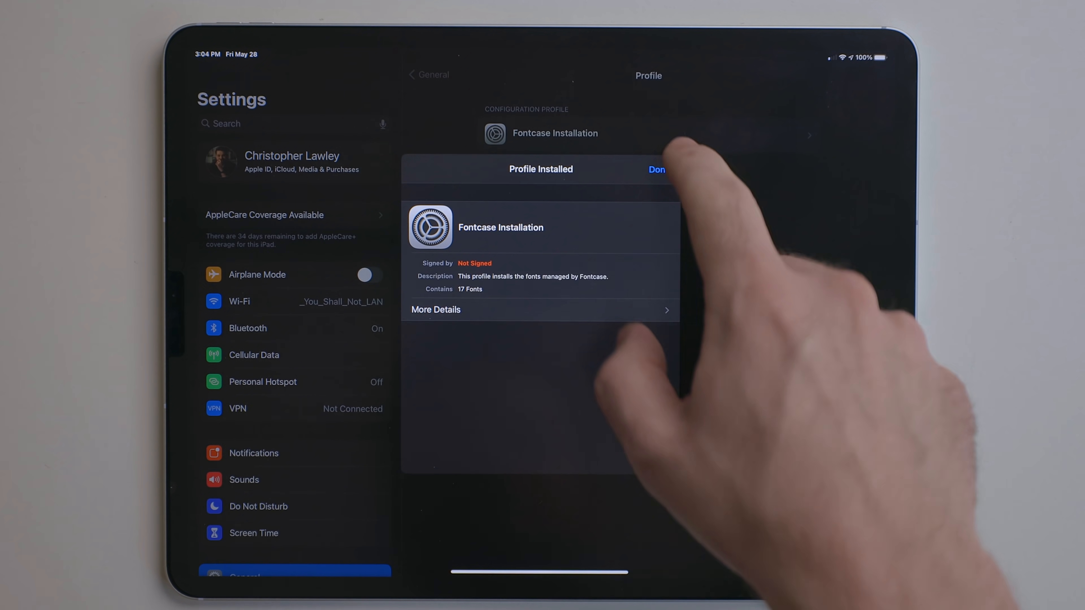
{"action": "left_click", "coordinate": [436, 309]}
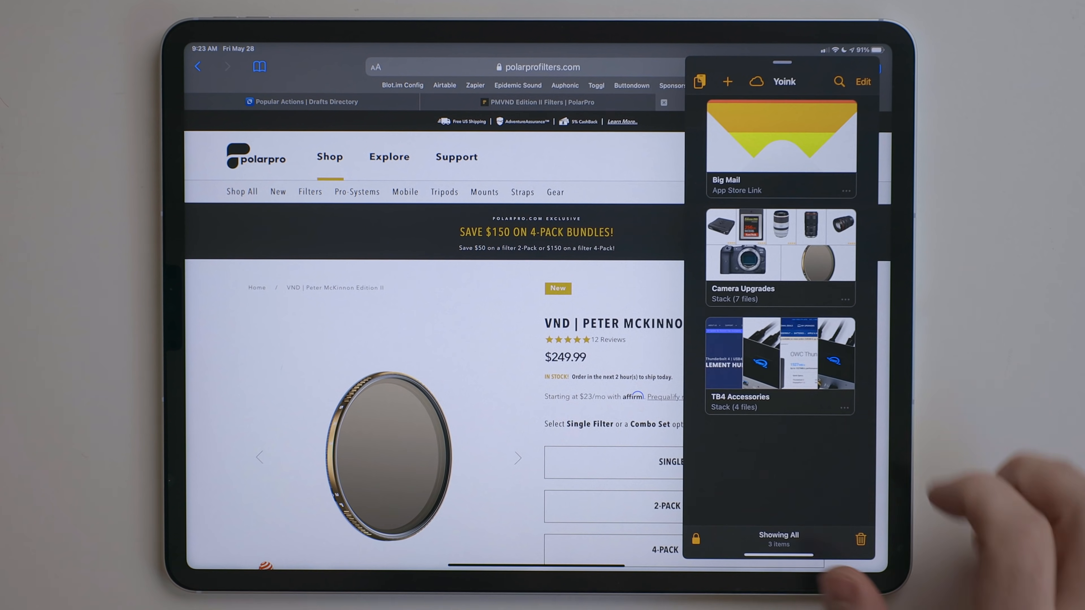
View Yoink's stored Big Mail link and Camera Upgrades and TB4 Accessories stacks over Safari
{"action": "left_click", "coordinate": [779, 365]}
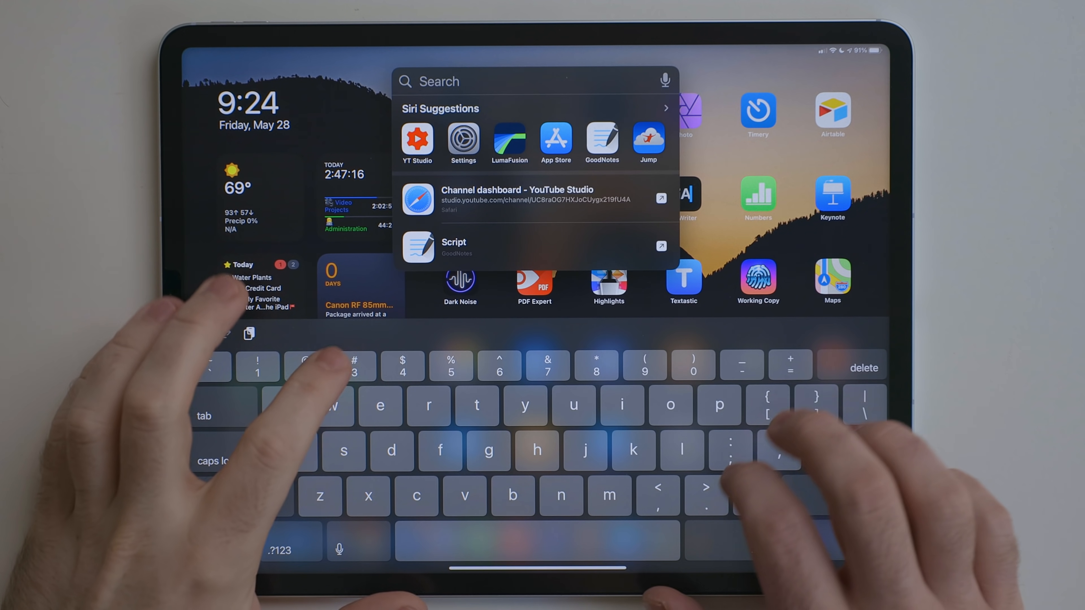
Calculate 3*99 in Spotlight search
{"action": "type", "text": "3*99"}
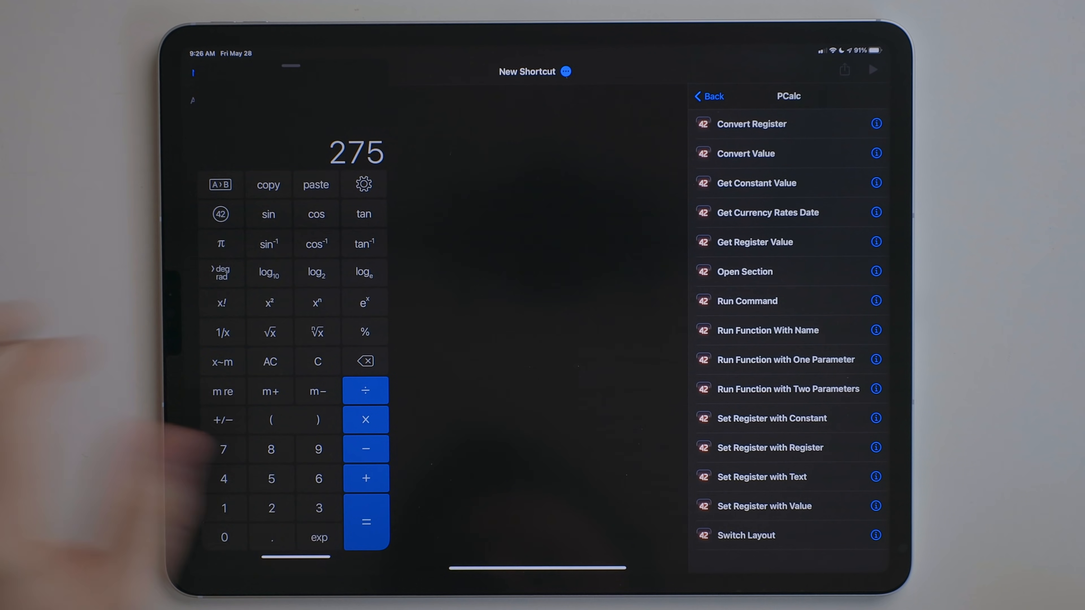
Browse PCalc's alternative app icons, keeping HALC 9000, and return to the main settings
{"action": "left_click", "coordinate": [363, 185]}
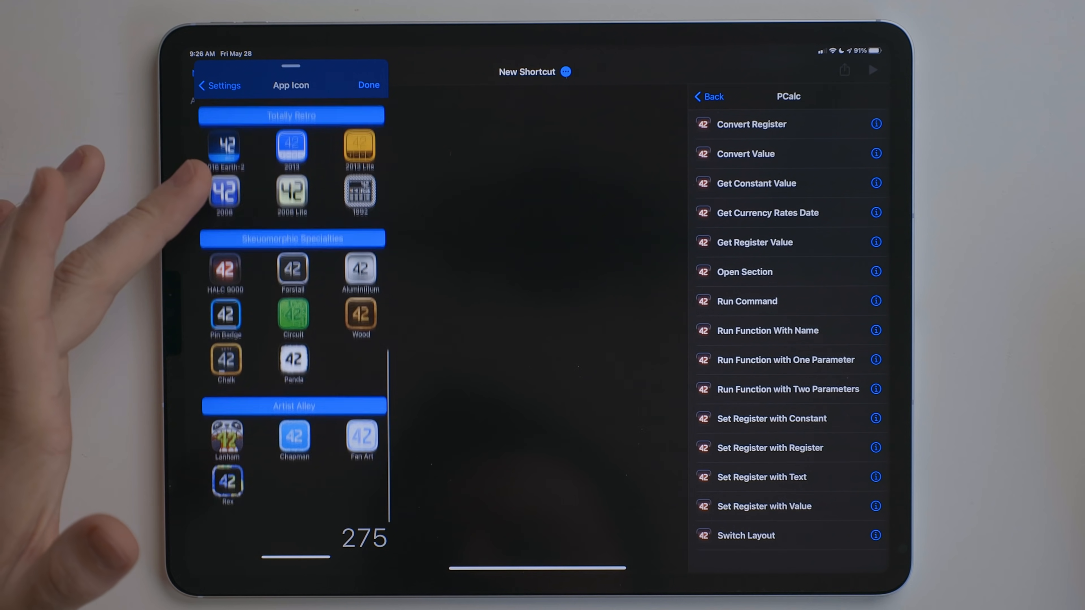
{"action": "left_click", "coordinate": [218, 85]}
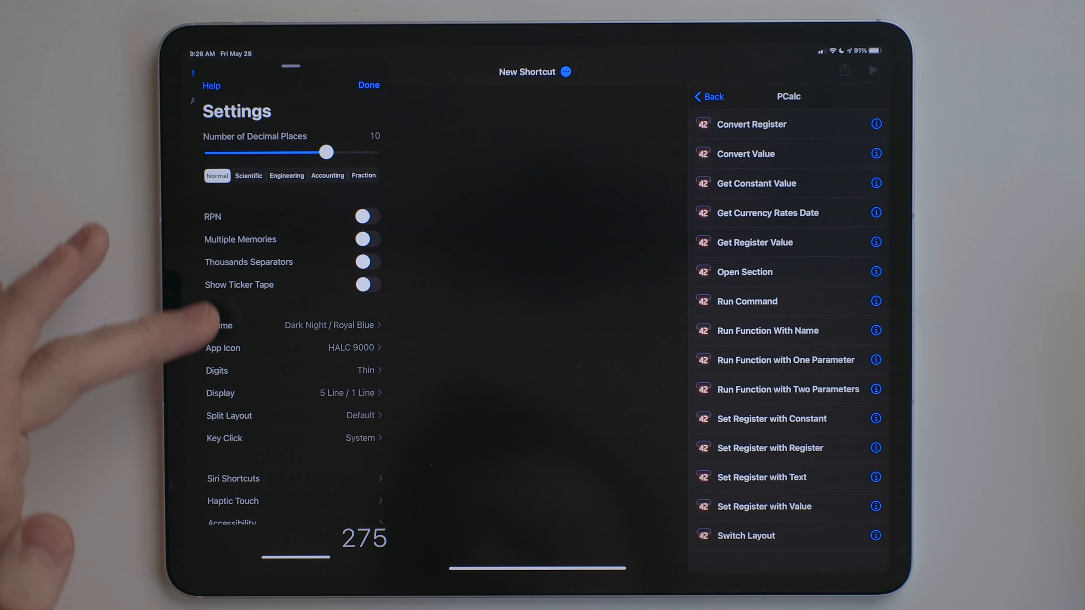
{"action": "left_click", "coordinate": [332, 324]}
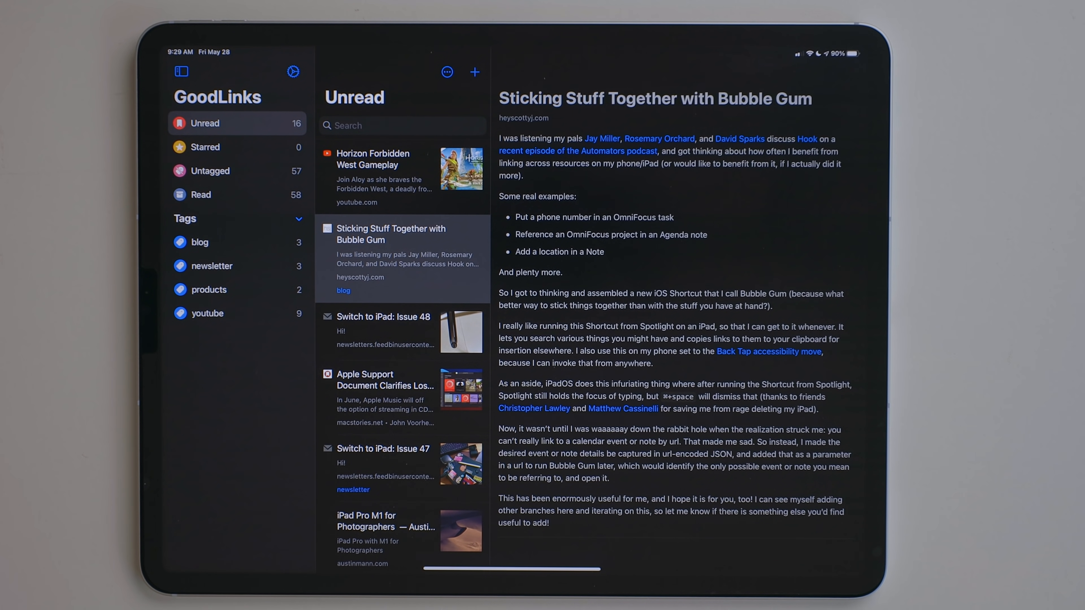
Read the Switch to iPad: Issue 48 newsletter and close its web view
{"action": "left_click", "coordinate": [385, 330]}
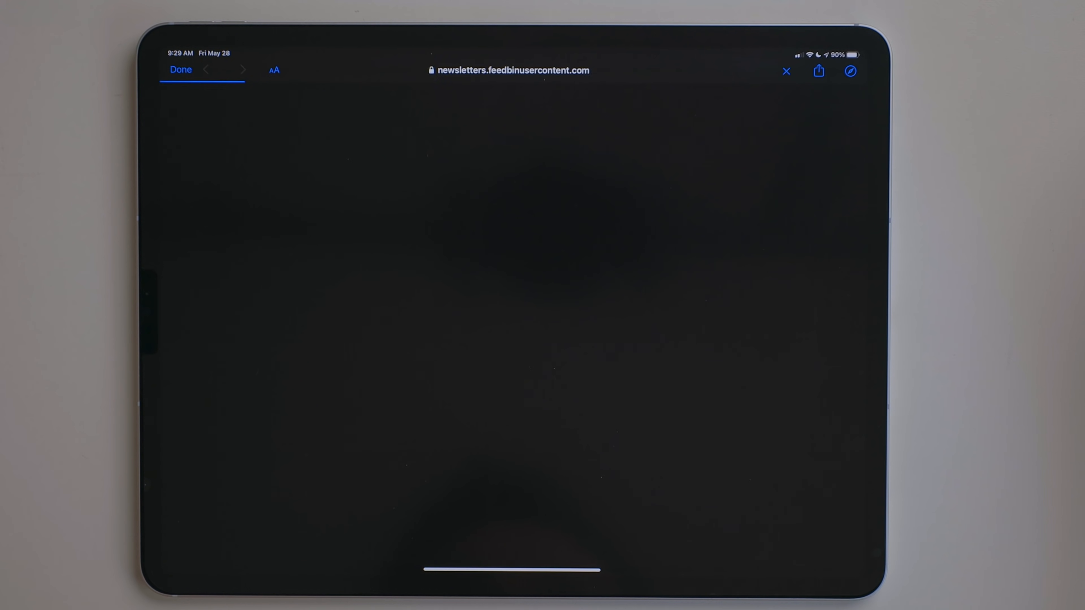
{"action": "left_click", "coordinate": [180, 69]}
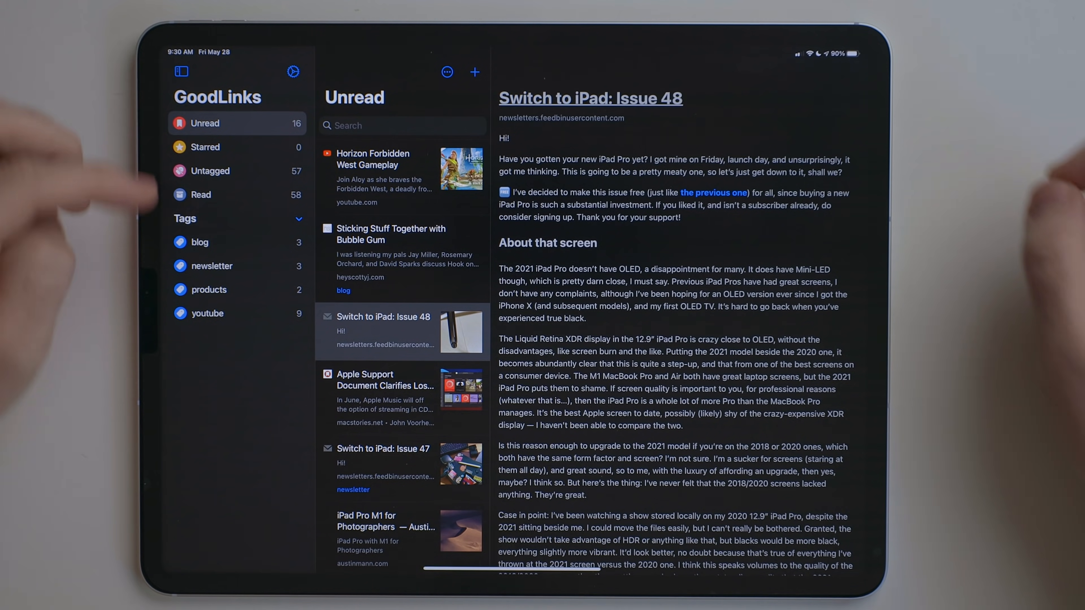
Filter the saved links by the blog tag, then the youtube tag, and scroll its nine videos
{"action": "left_click", "coordinate": [200, 243]}
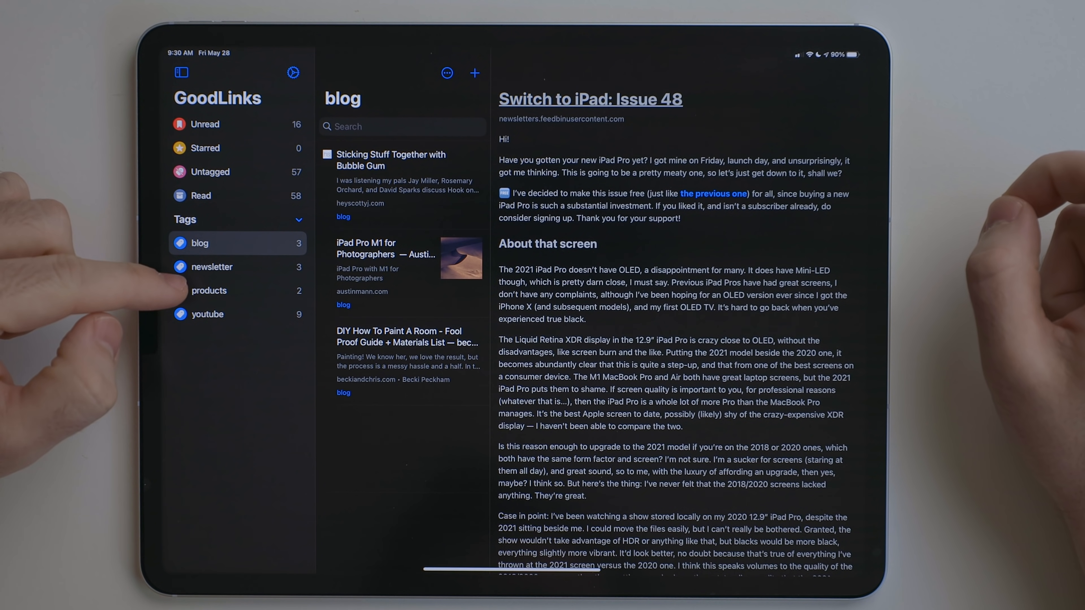
{"action": "left_click", "coordinate": [207, 314]}
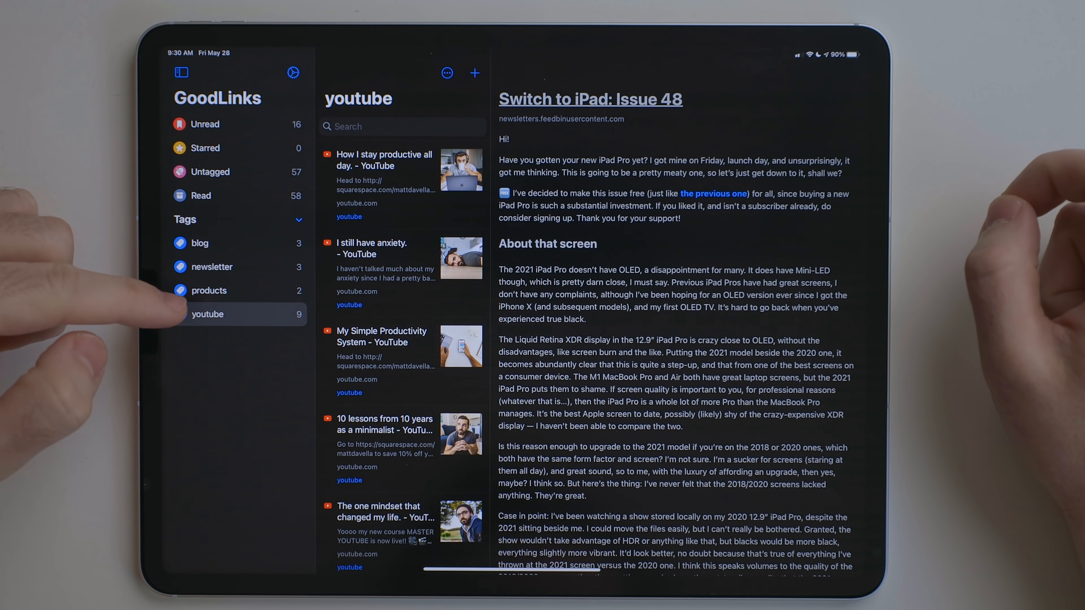
{"action": "scroll", "scroll_direction": "down", "scroll_amount": 3}
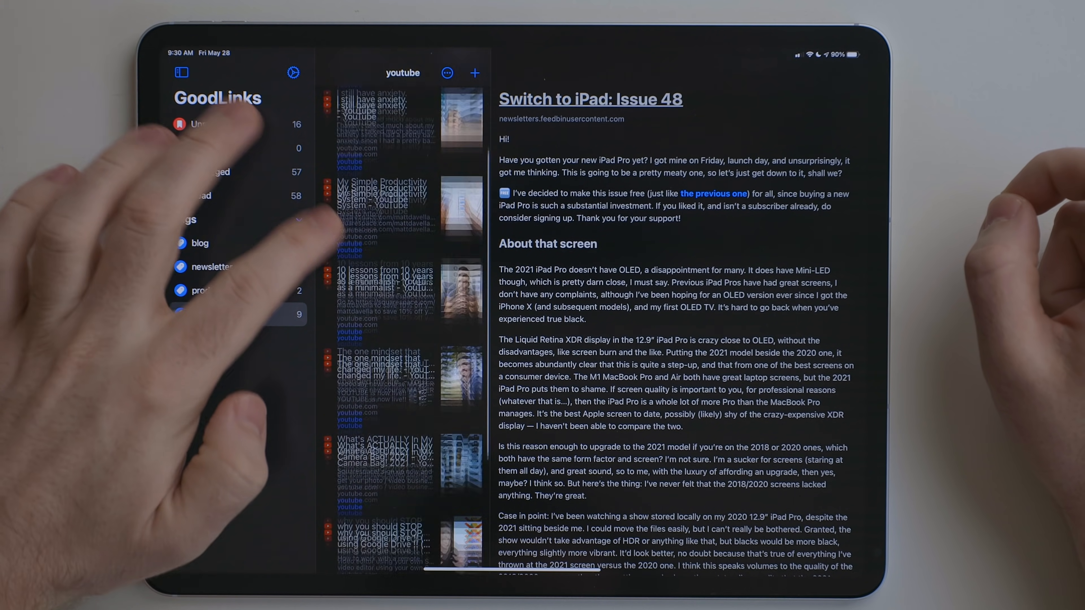
{"action": "scroll", "scroll_direction": "down", "scroll_amount": 3}
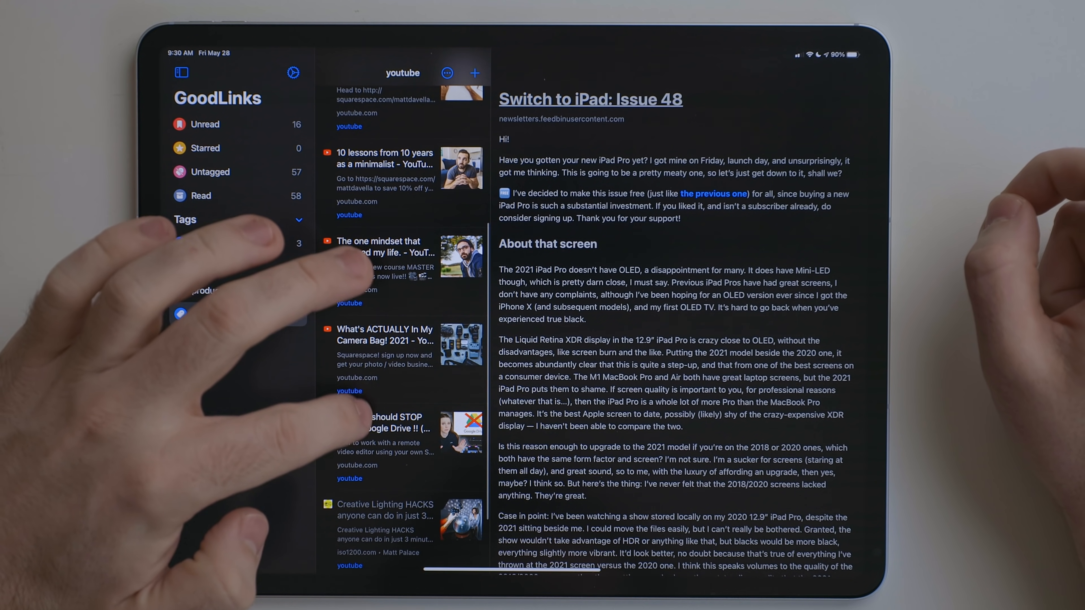